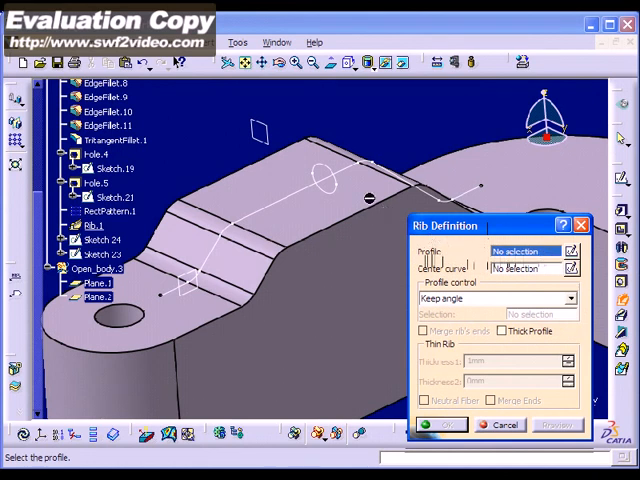
Create a rib sweeping profile Sketch.24 along center curve Sketch.23, previewing before confirming.
{"action": "left_click", "coordinate": [330, 175]}
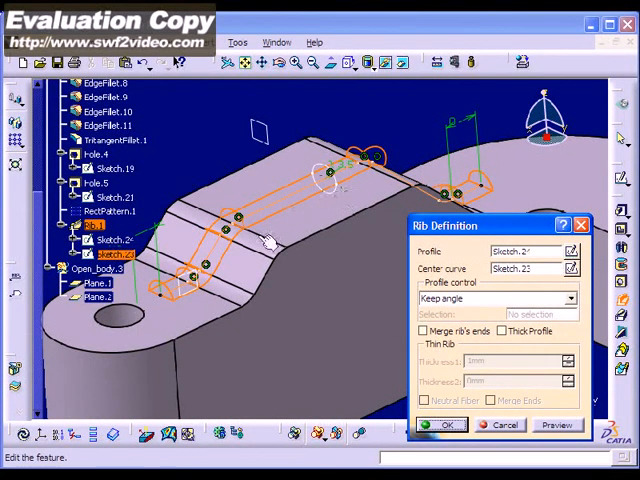
{"action": "mouse_move", "coordinate": [378, 190]}
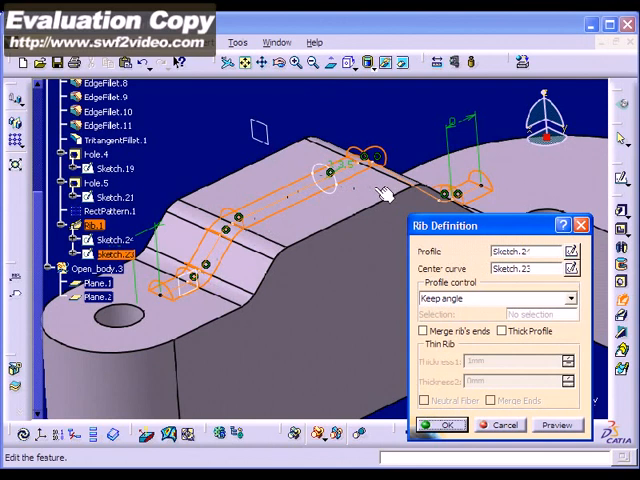
{"action": "mouse_move", "coordinate": [465, 333]}
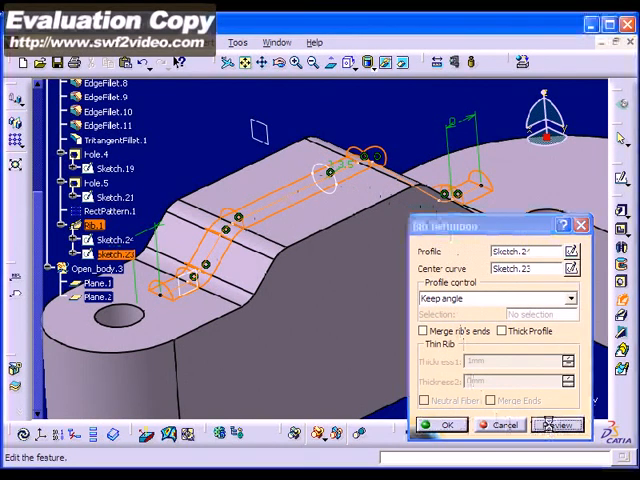
{"action": "left_click", "coordinate": [558, 424]}
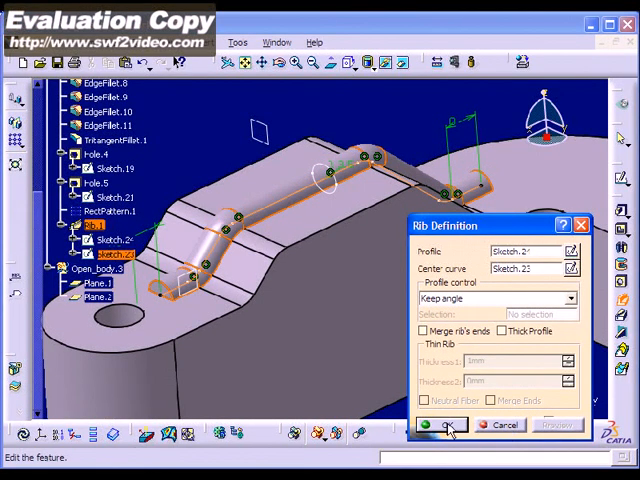
{"action": "left_click", "coordinate": [443, 424]}
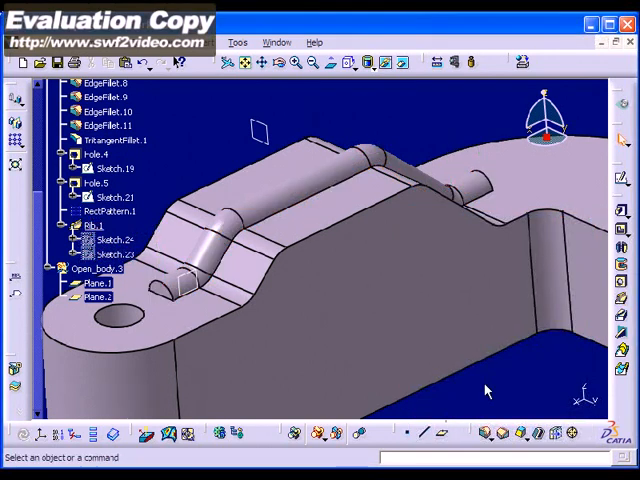
{"action": "mouse_move", "coordinate": [492, 384]}
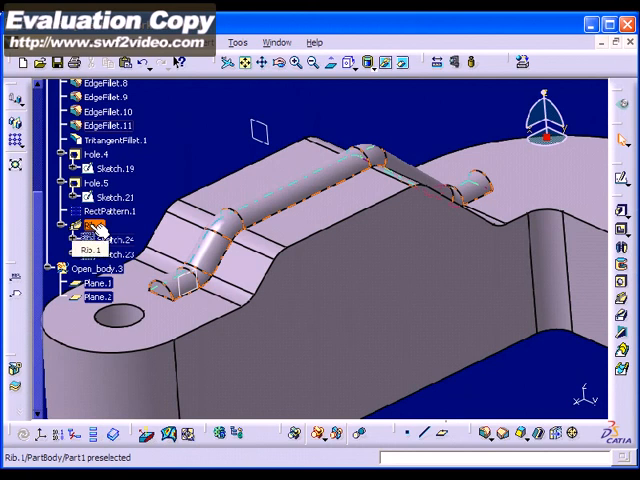
Delete Rib.1 from the specification tree and confirm the deletion.
{"action": "right_click", "coordinate": [100, 235]}
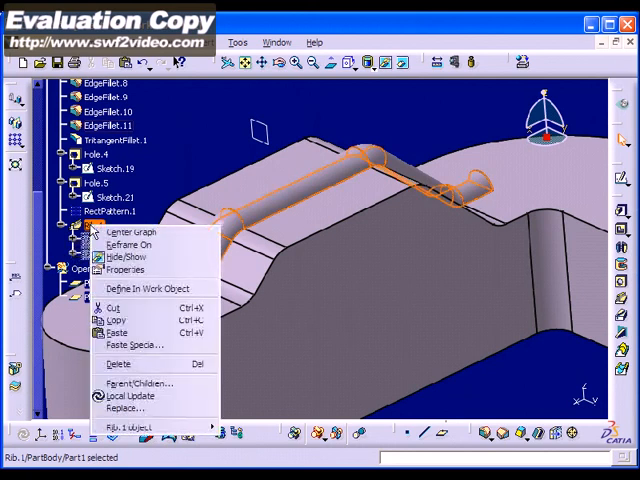
{"action": "mouse_move", "coordinate": [115, 331]}
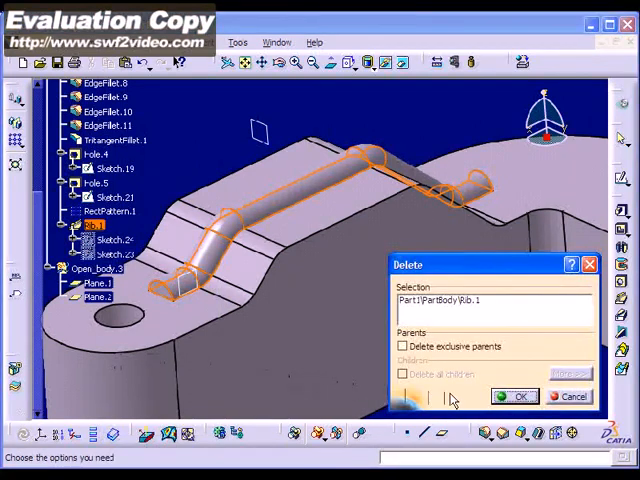
{"action": "left_click", "coordinate": [515, 396]}
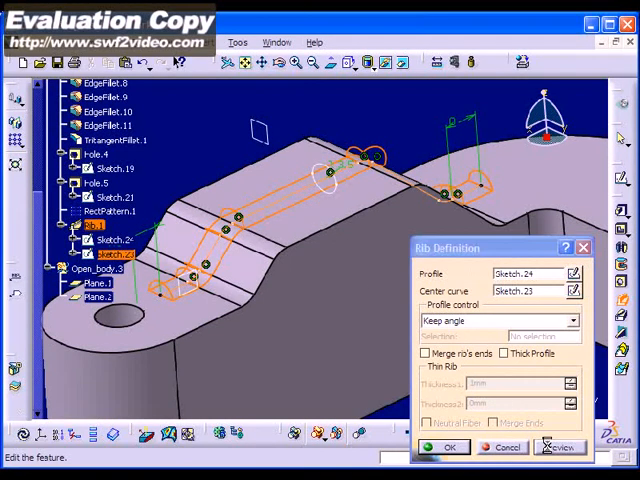
Preview the rib with profile Sketch.24 along Sketch.23, then finish the definition.
{"action": "left_click", "coordinate": [561, 447]}
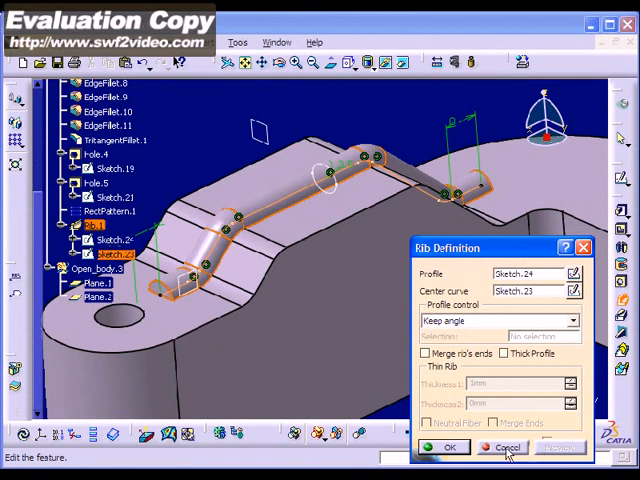
{"action": "left_click", "coordinate": [447, 447]}
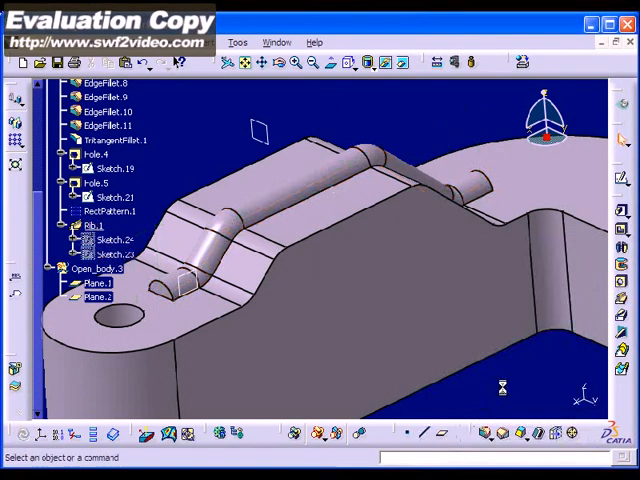